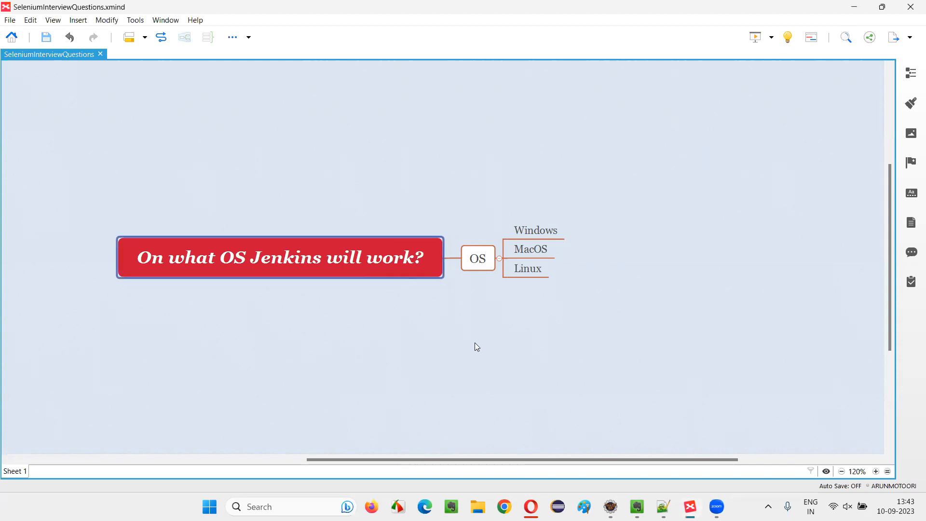
{"action": "mouse_move", "coordinate": [475, 337]}
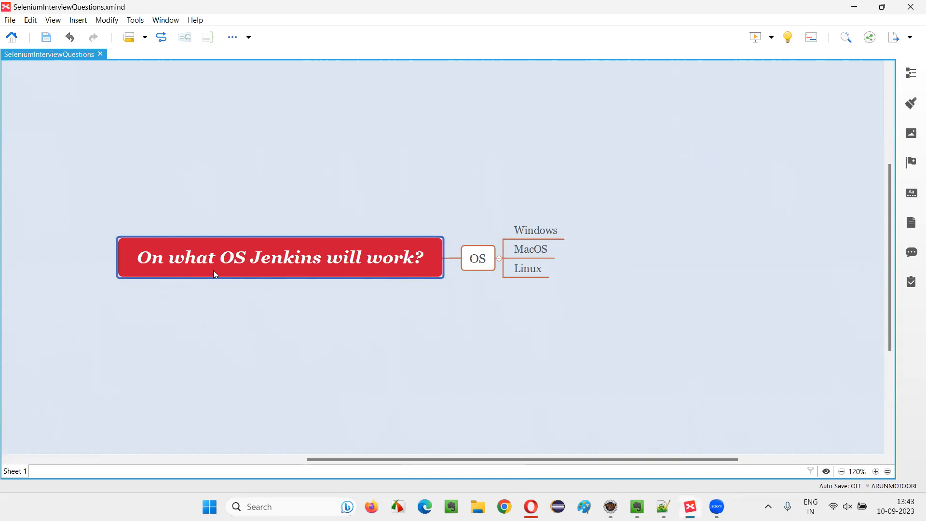
{"action": "mouse_move", "coordinate": [374, 275]}
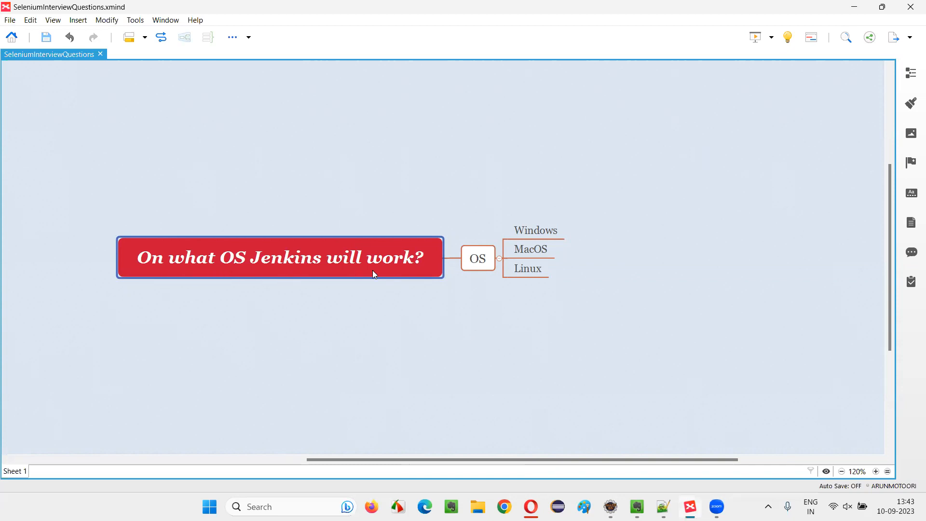
{"action": "mouse_move", "coordinate": [446, 269]}
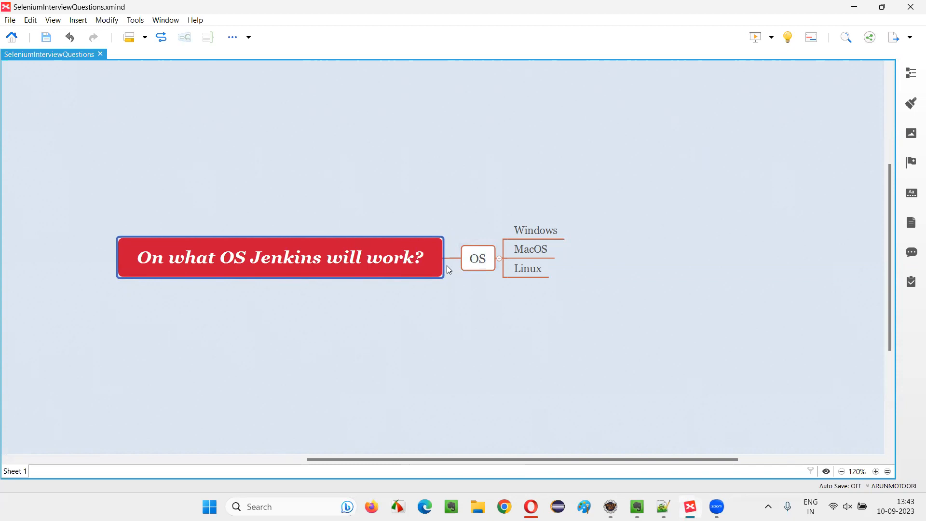
{"action": "left_click", "coordinate": [278, 257]}
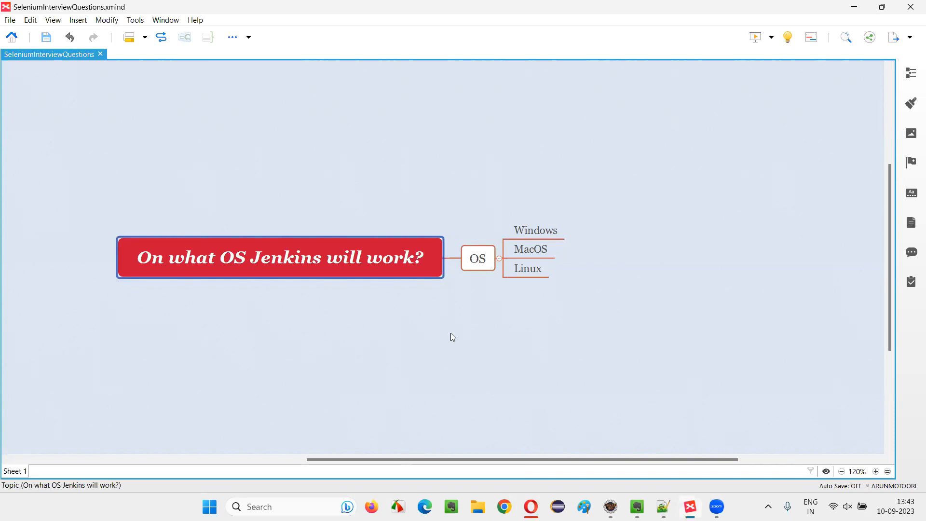
{"action": "left_click", "coordinate": [478, 258]}
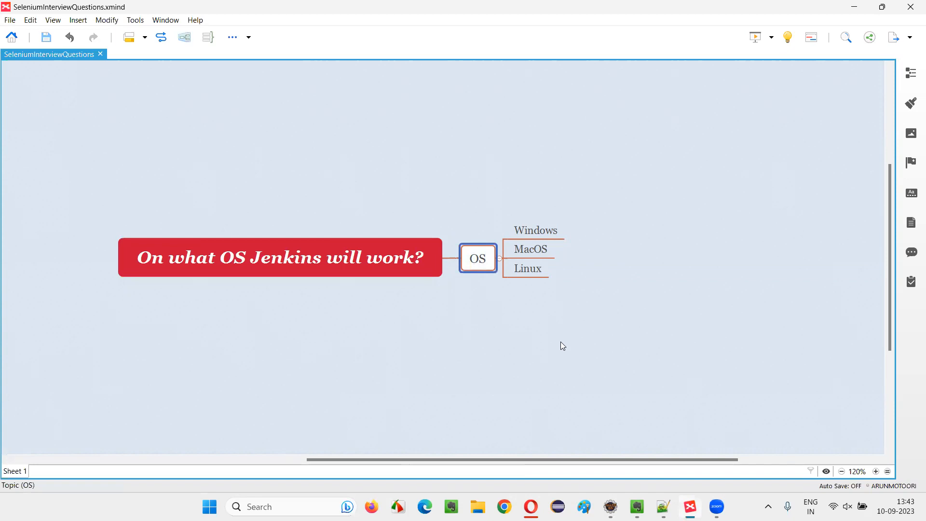
{"action": "mouse_move", "coordinate": [584, 286]}
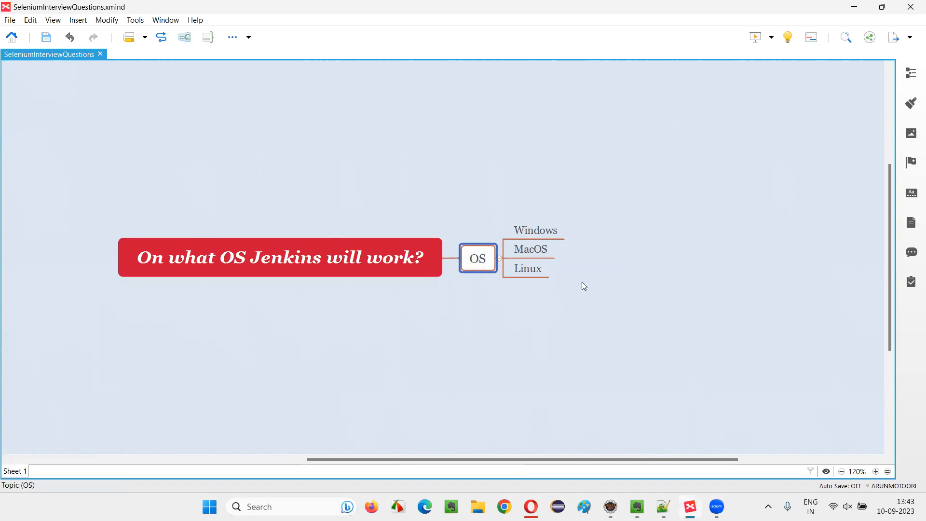
{"action": "left_click", "coordinate": [534, 231]}
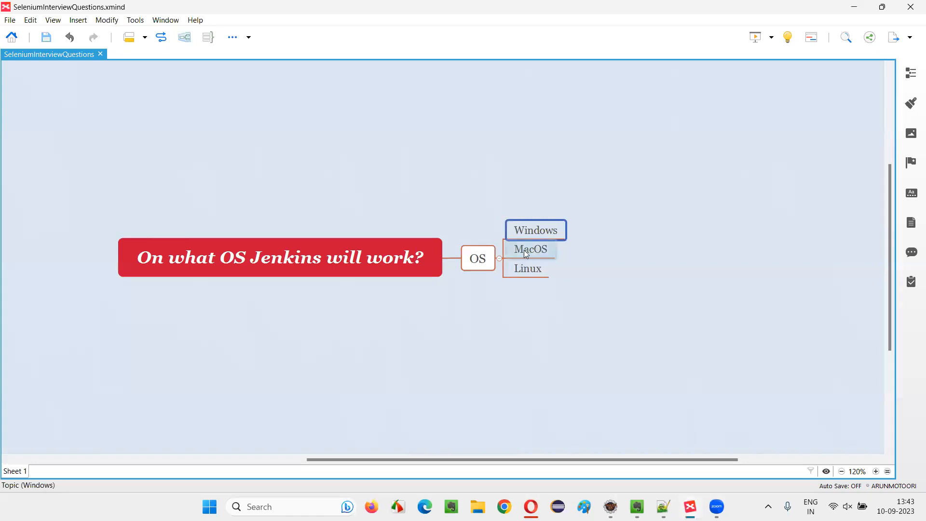
{"action": "left_click", "coordinate": [527, 270]}
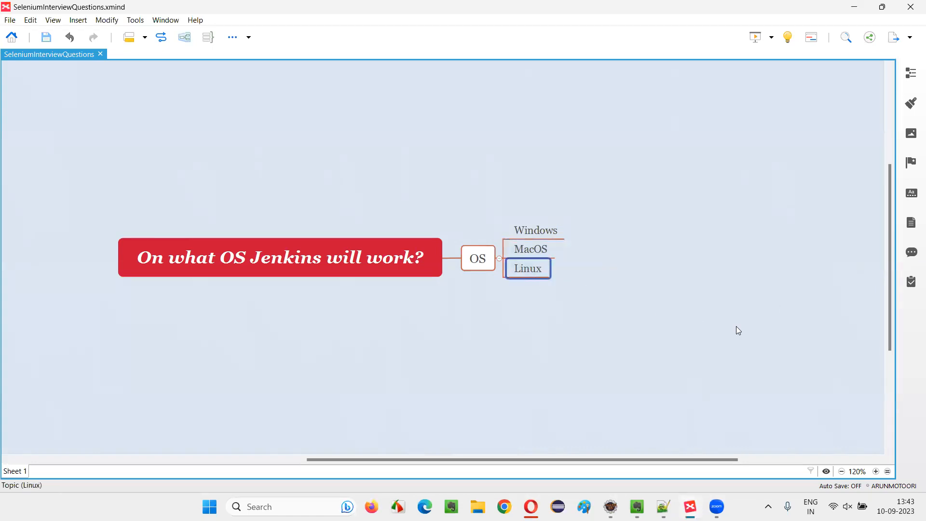
{"action": "mouse_move", "coordinate": [585, 287]}
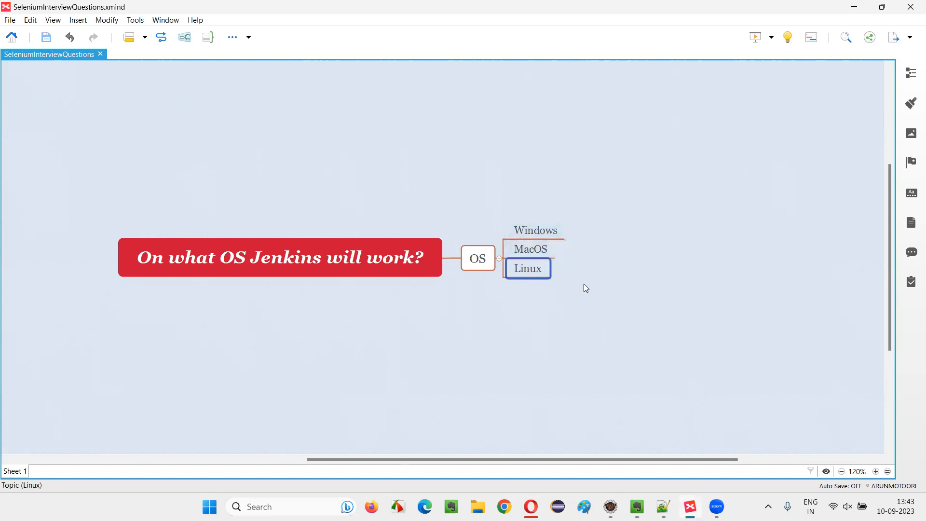
{"action": "left_click", "coordinate": [534, 230]}
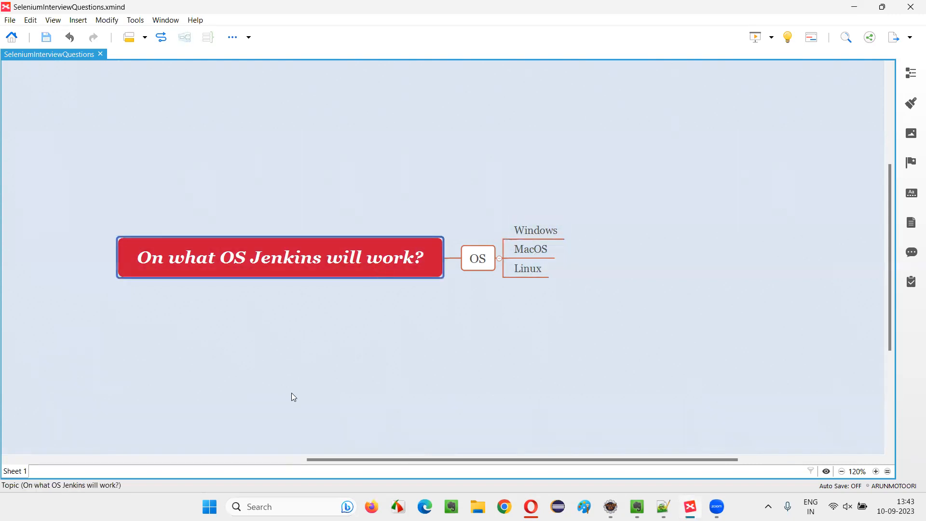
{"action": "left_click", "coordinate": [527, 268]}
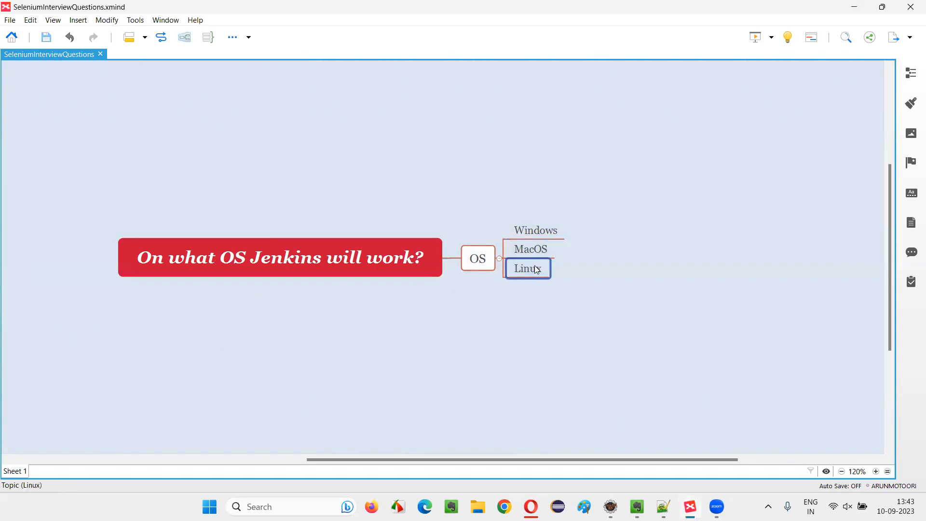
{"action": "left_click", "coordinate": [628, 306]}
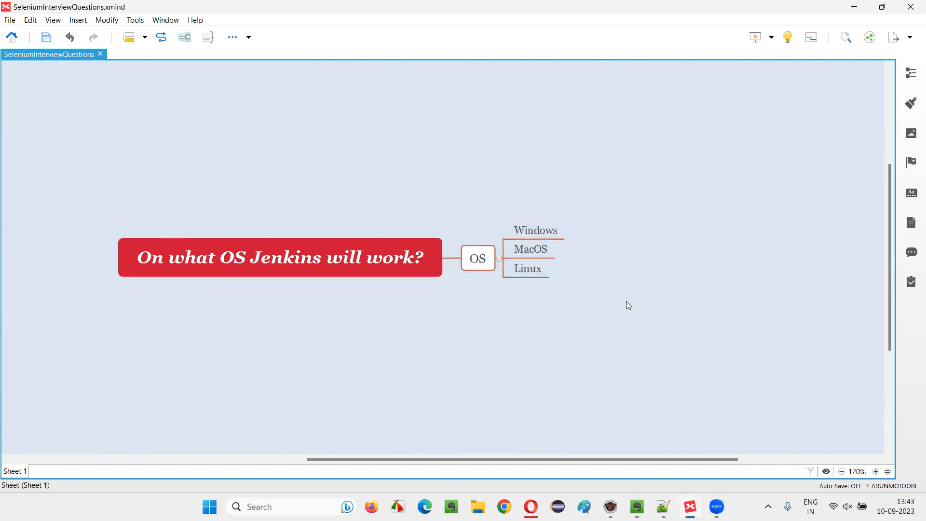
{"action": "mouse_move", "coordinate": [362, 312]}
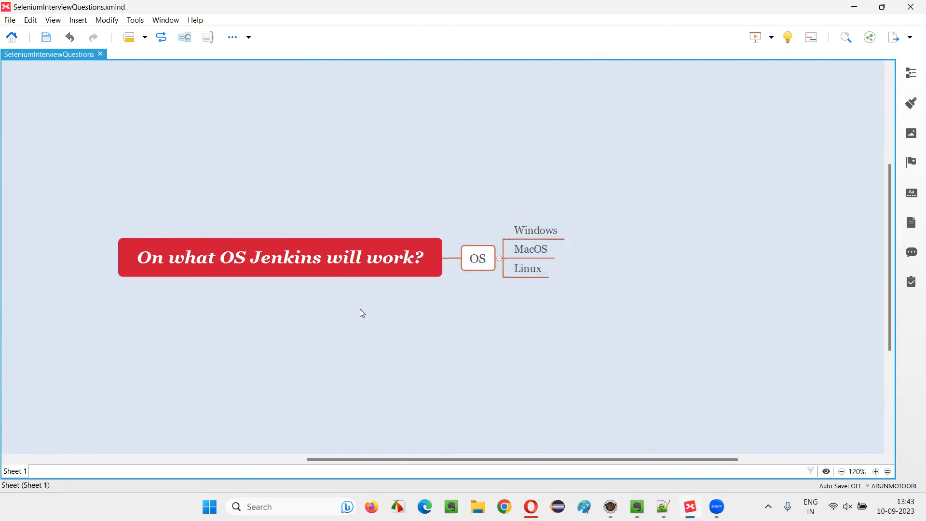
{"action": "left_click", "coordinate": [280, 256]}
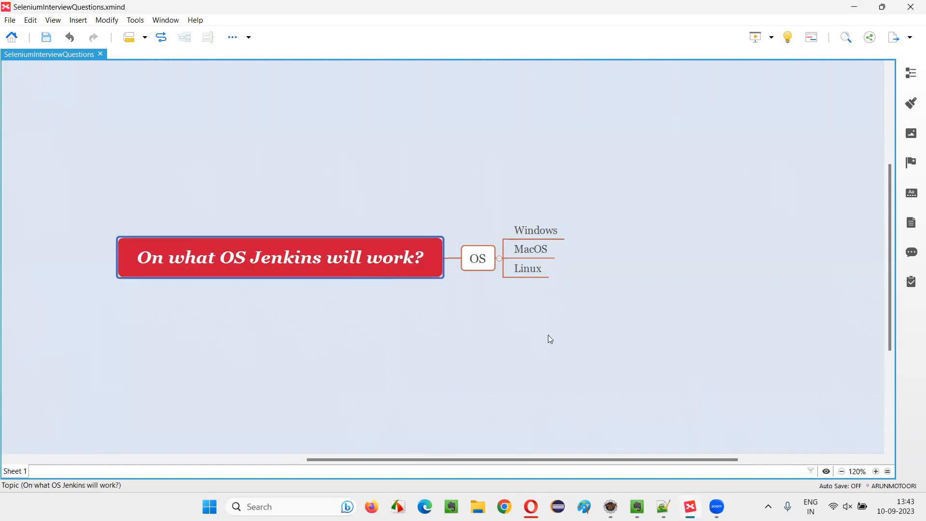